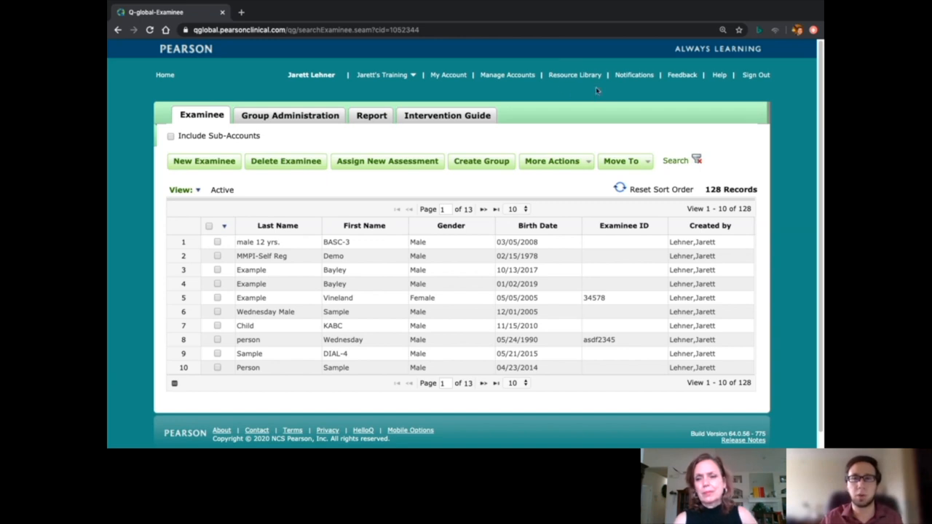
mouse_move(568, 94)
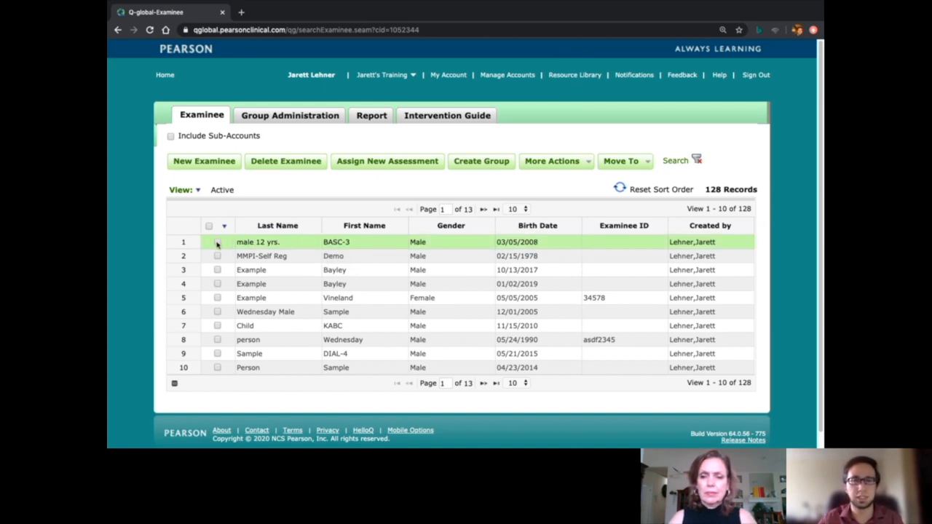
Select the male 12 yrs. examinee, search 'BAS' and assign BASC-3 SRP-Adolescent.
left_click(217, 242)
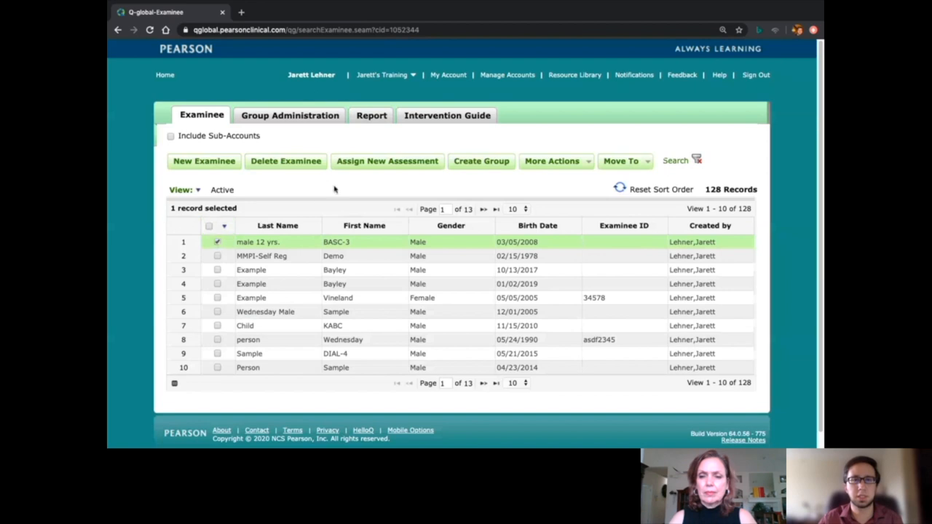
left_click(387, 160)
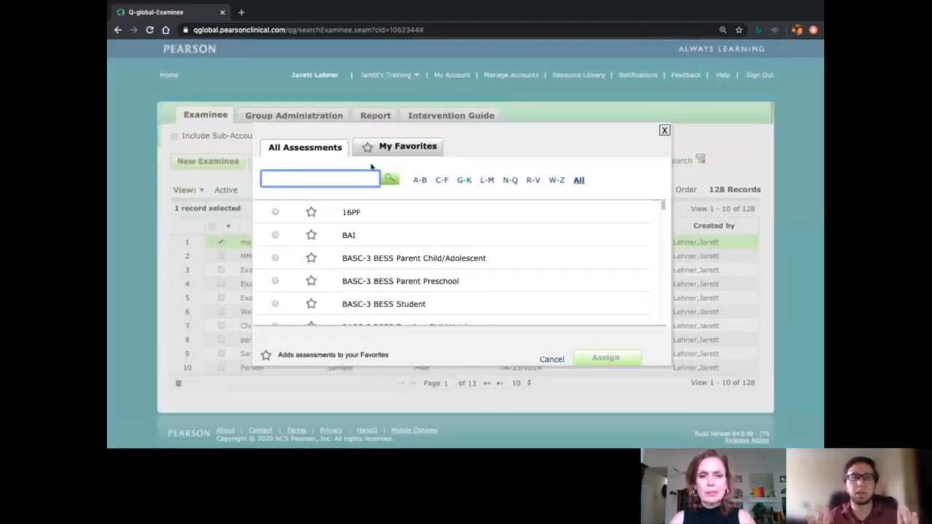
type("BASC-3")
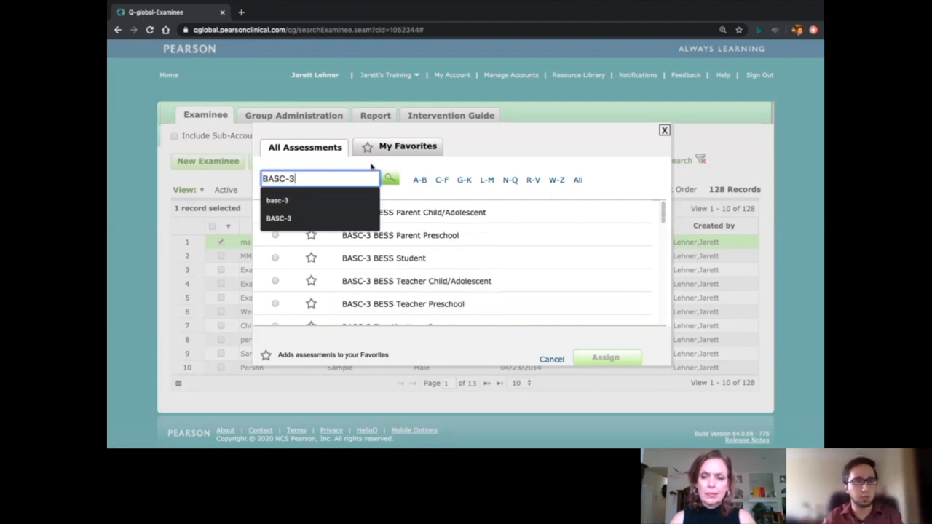
mouse_move(495, 197)
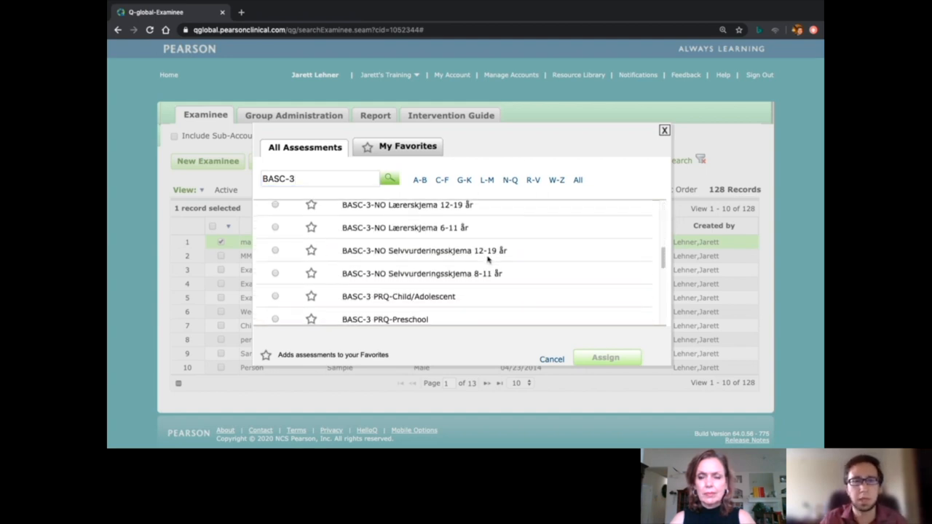
scroll("down", 3)
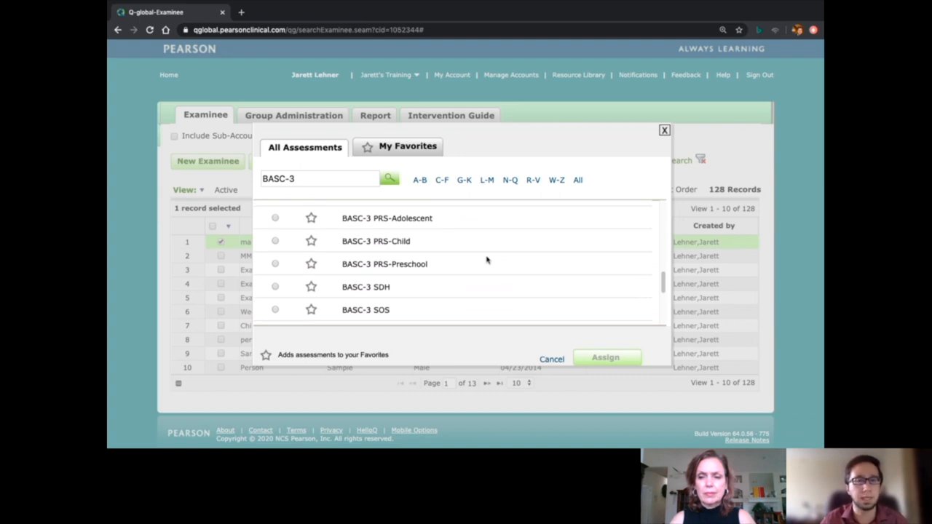
scroll("down", 3)
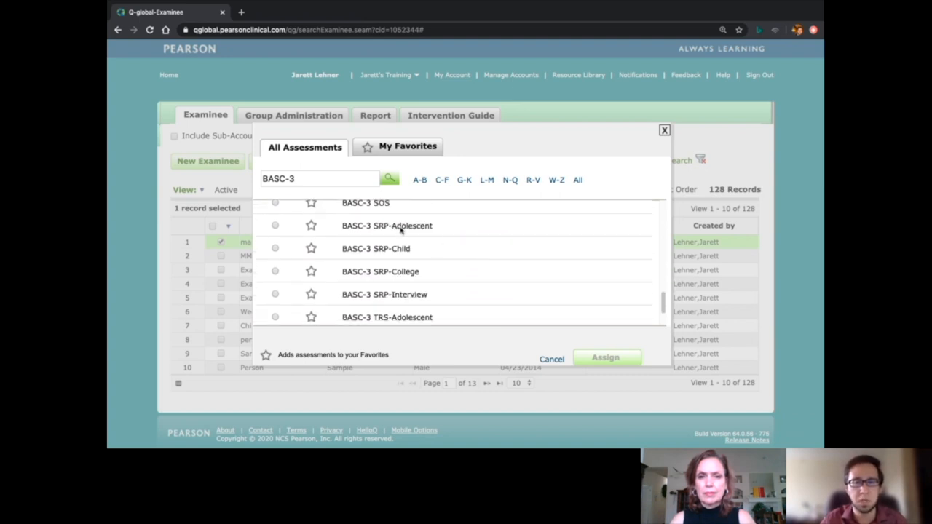
left_click(273, 225)
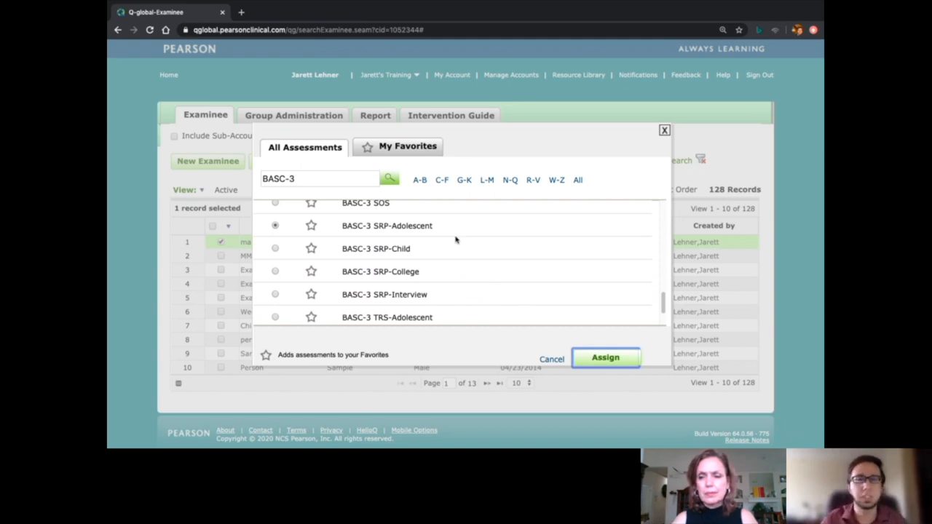
left_click(606, 358)
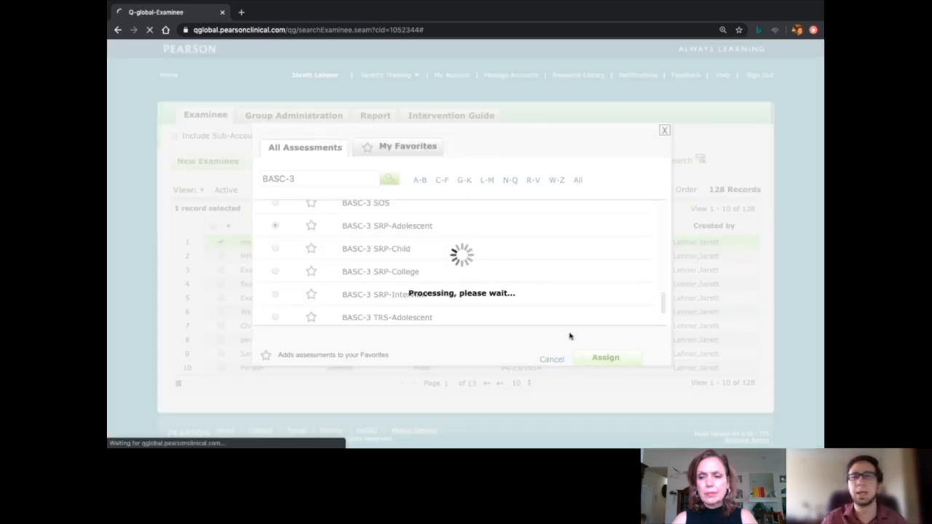
Load the BASC-3 SRP-Adolescent Assessment Details and reach its Delivery options.
left_click(606, 358)
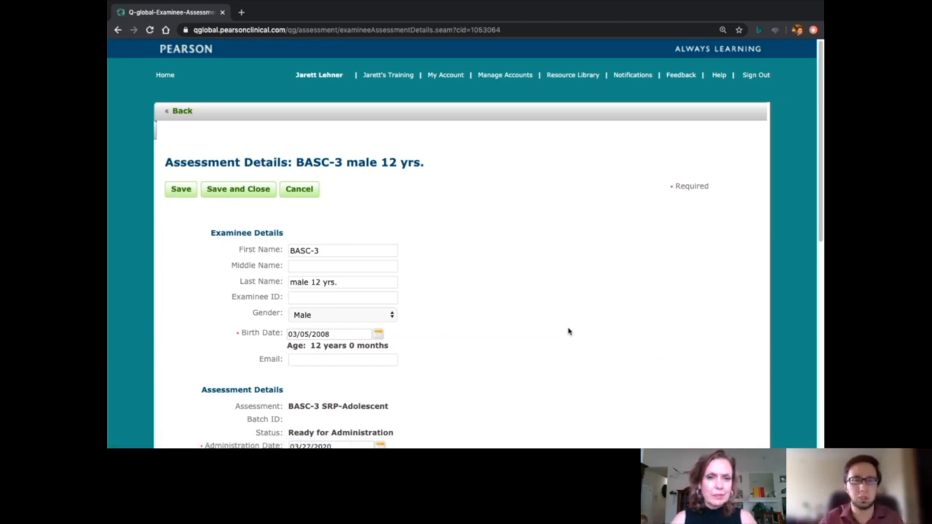
mouse_move(451, 269)
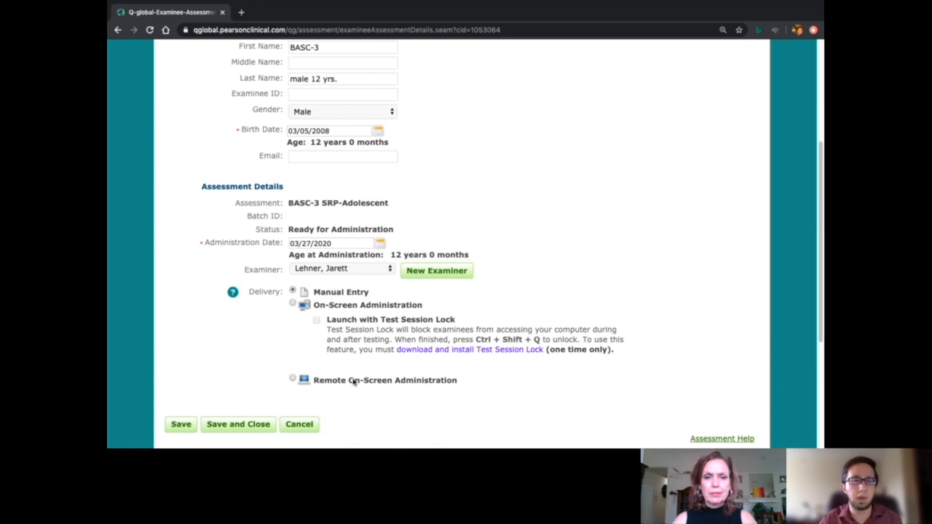
scroll("down", 3)
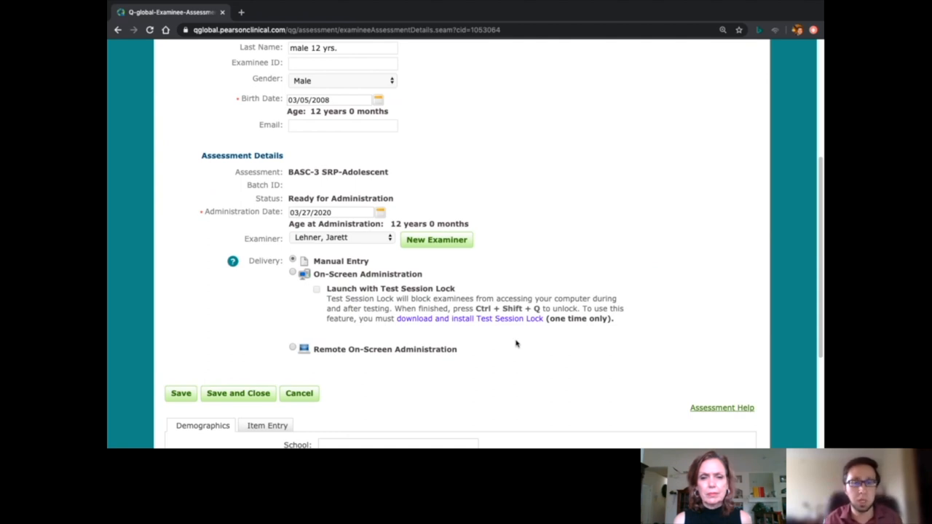
mouse_move(323, 284)
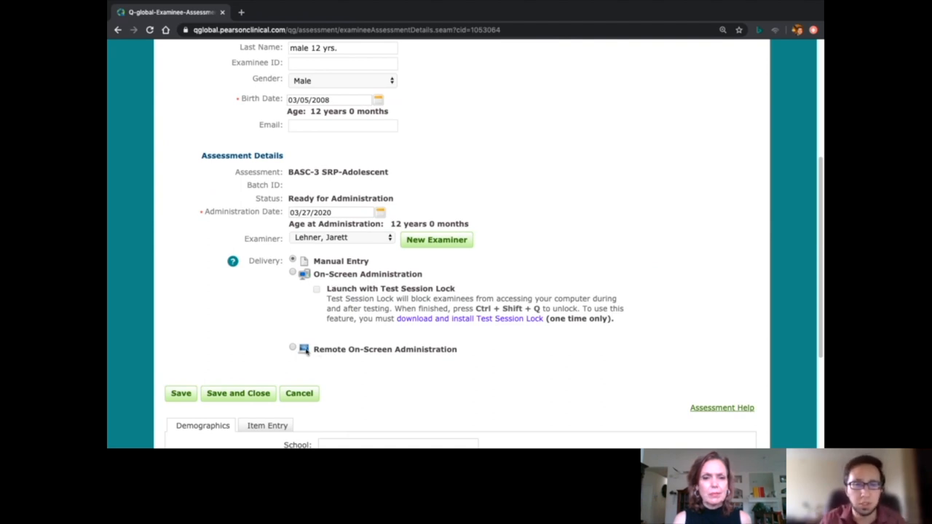
scroll("down", 3)
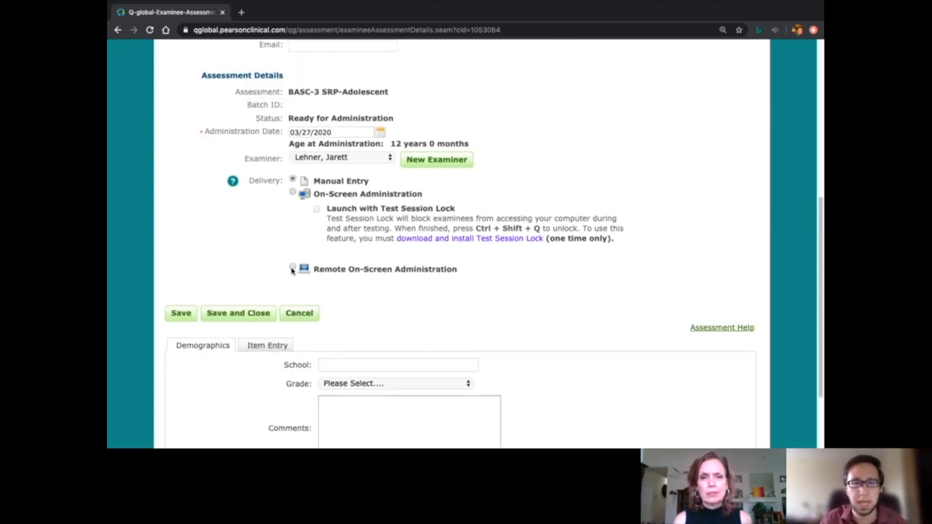
Choose Remote On-Screen Administration and check the completion notification recipient.
left_click(291, 268)
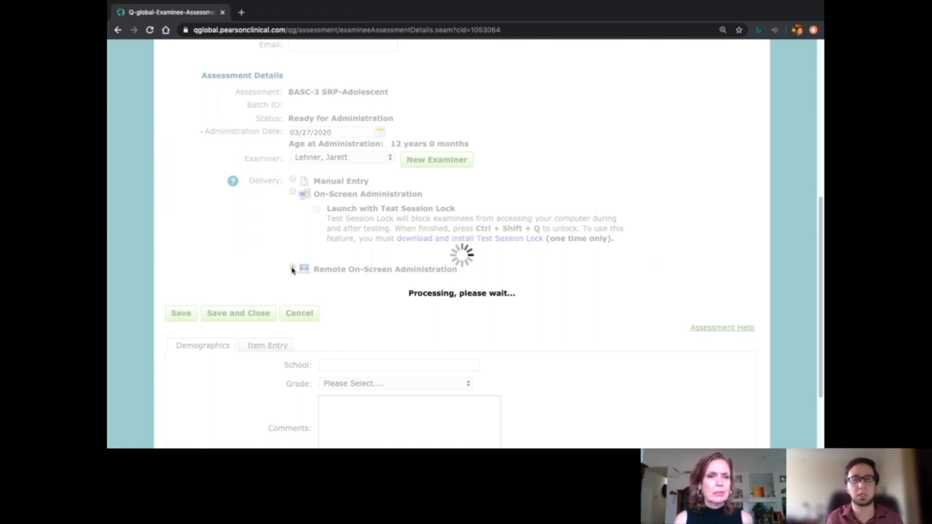
left_click(293, 266)
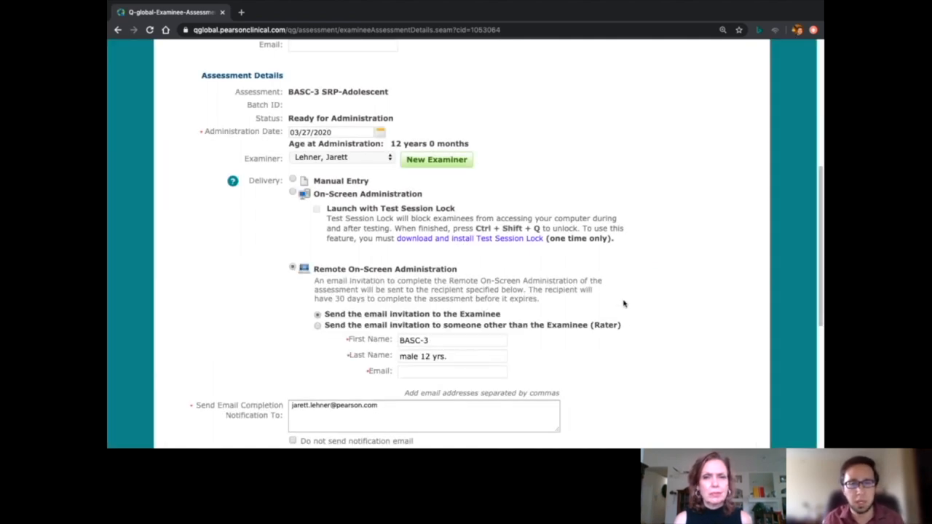
scroll("down", 3)
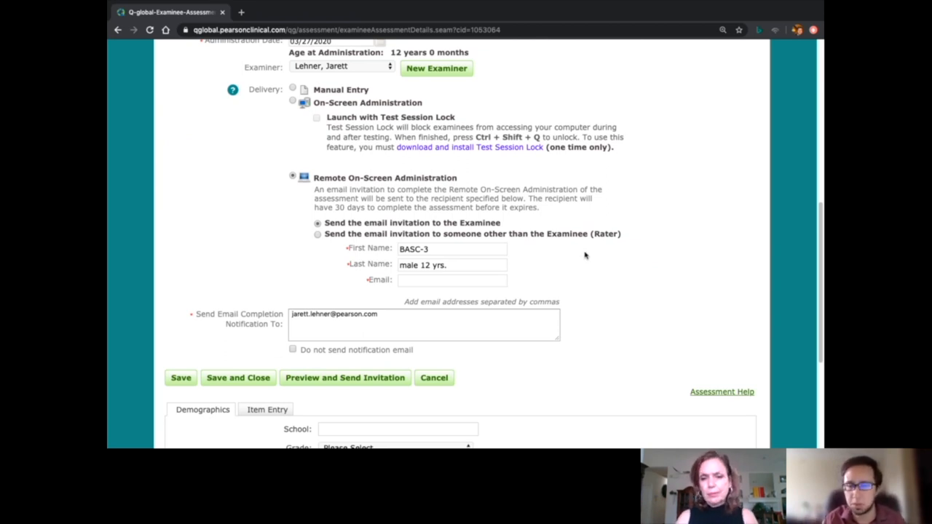
left_click(423, 323)
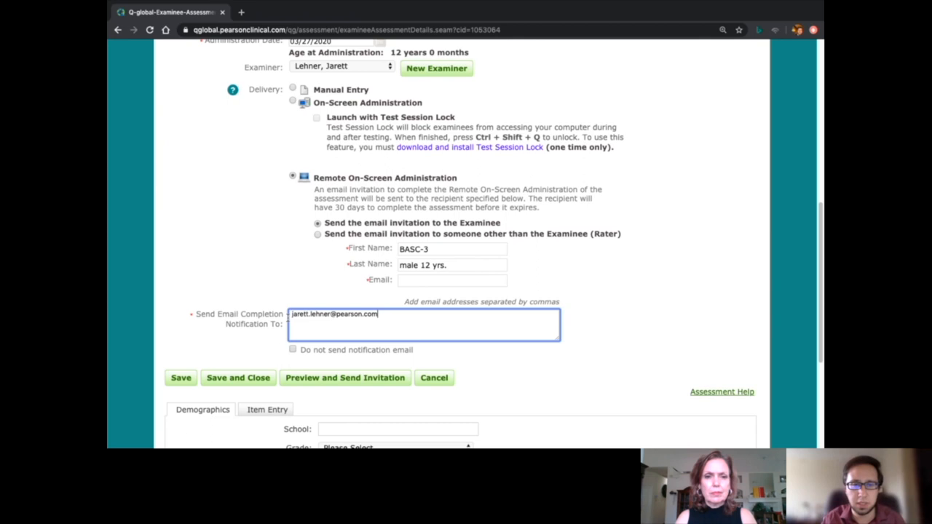
left_click(451, 279)
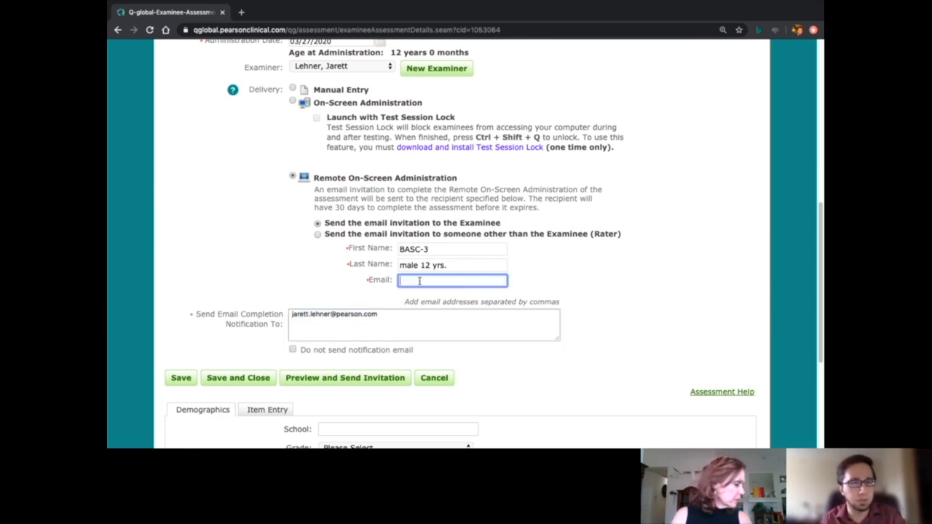
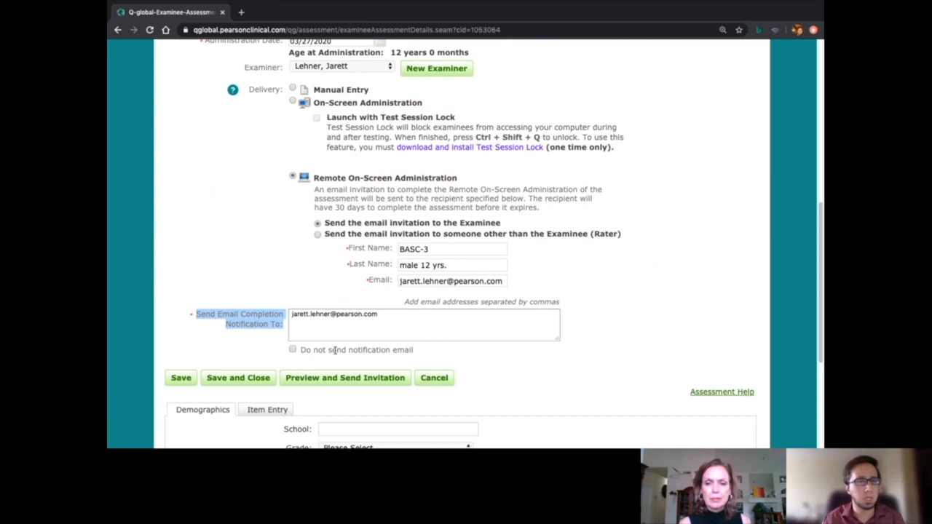
left_click(344, 378)
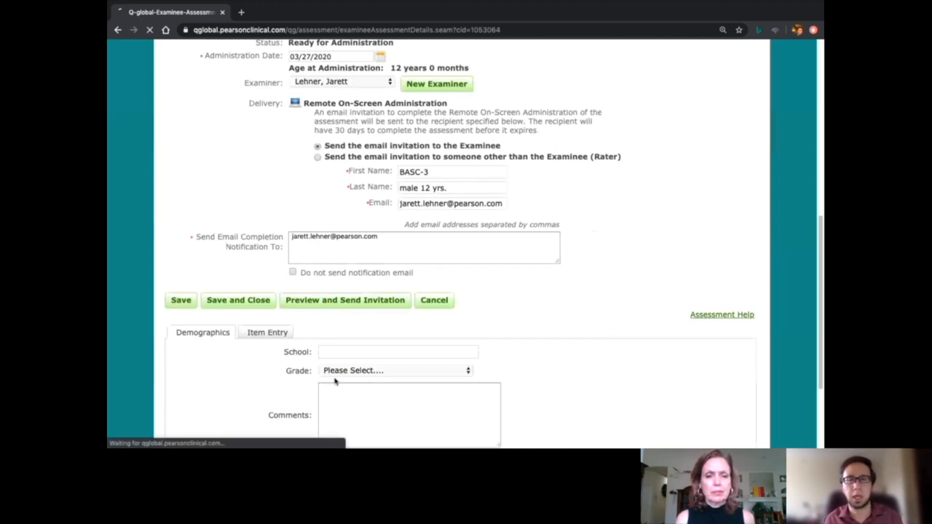
Review the Assessment Invitation Email template and send the invitation.
left_click(343, 300)
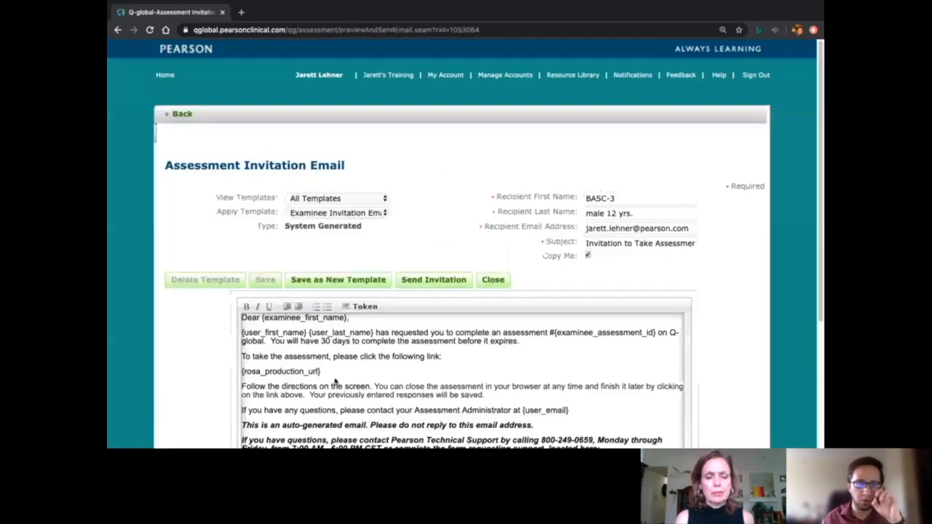
scroll("down", 3)
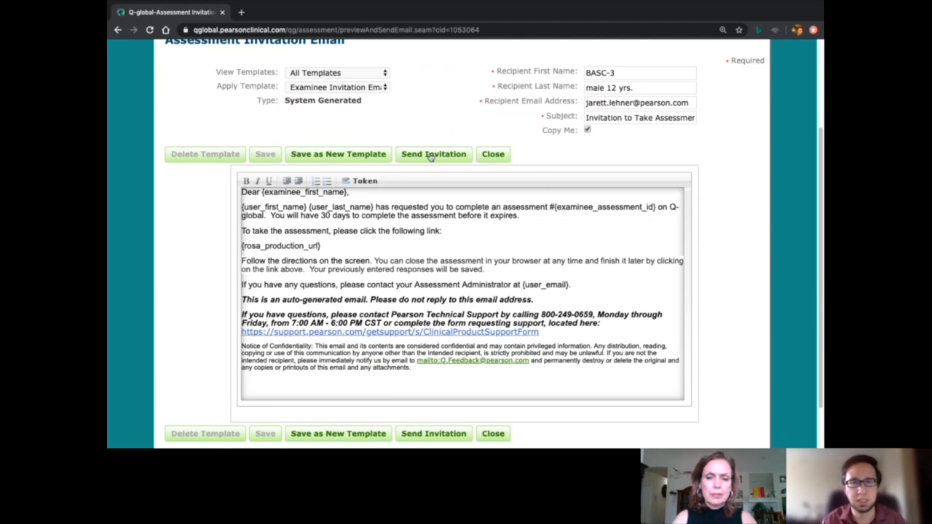
left_click(434, 154)
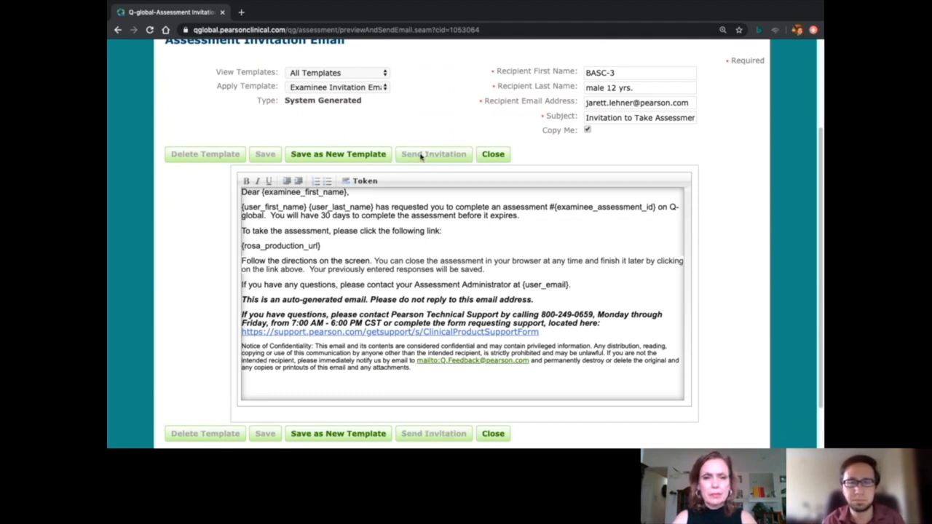
left_click(434, 155)
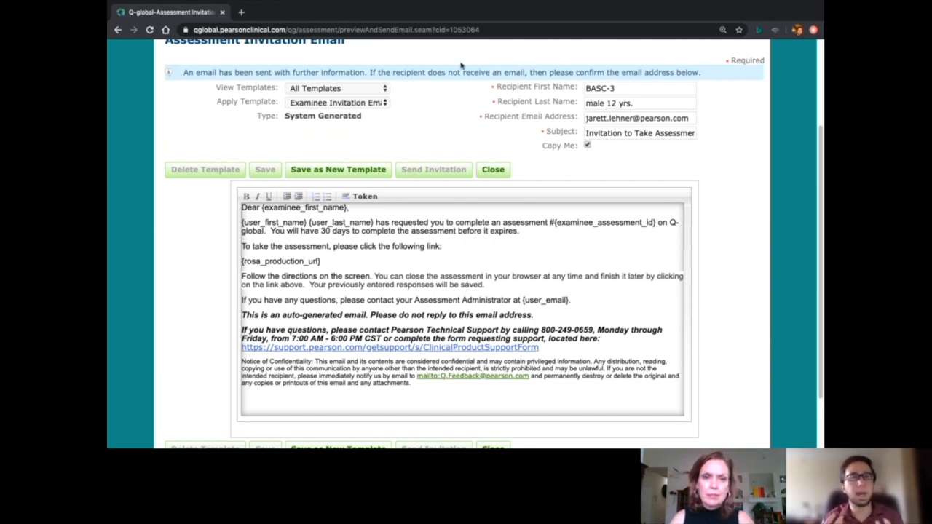
mouse_move(457, 90)
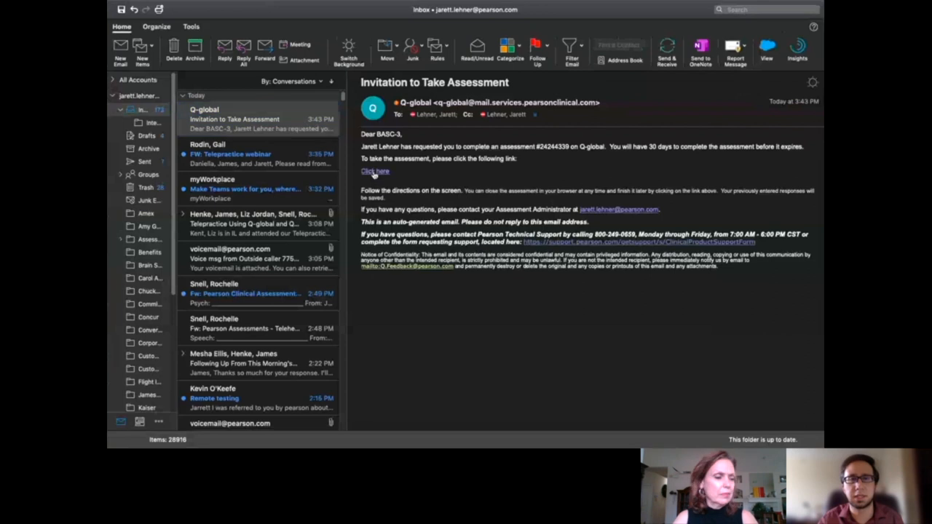
Follow the assessment link in the Invitation to Take Assessment email.
left_click(374, 172)
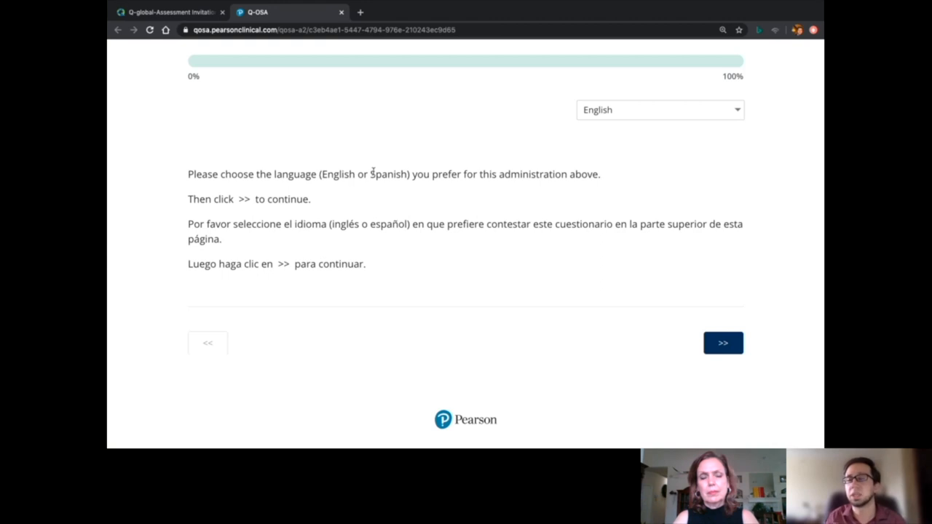
mouse_move(710, 131)
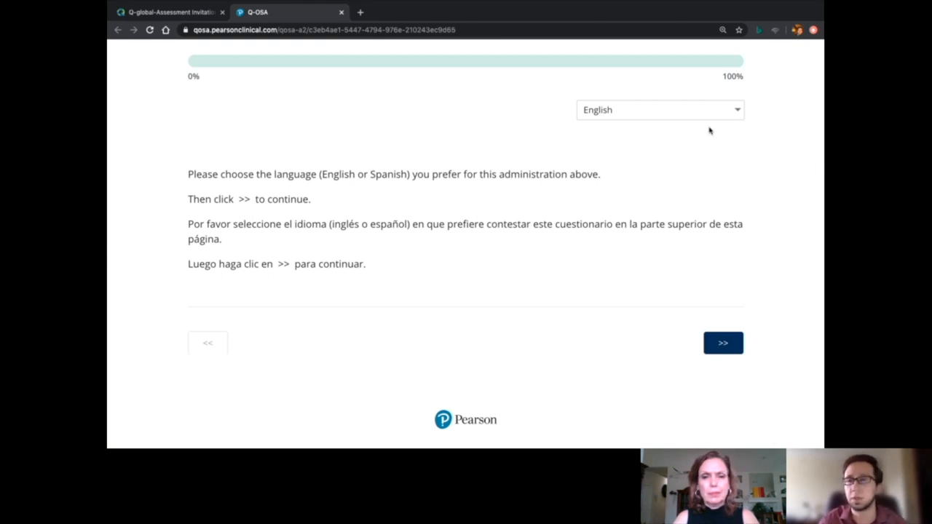
Keep English as the administration language and continue to the BASC-3 SRP-A welcome page.
left_click(658, 109)
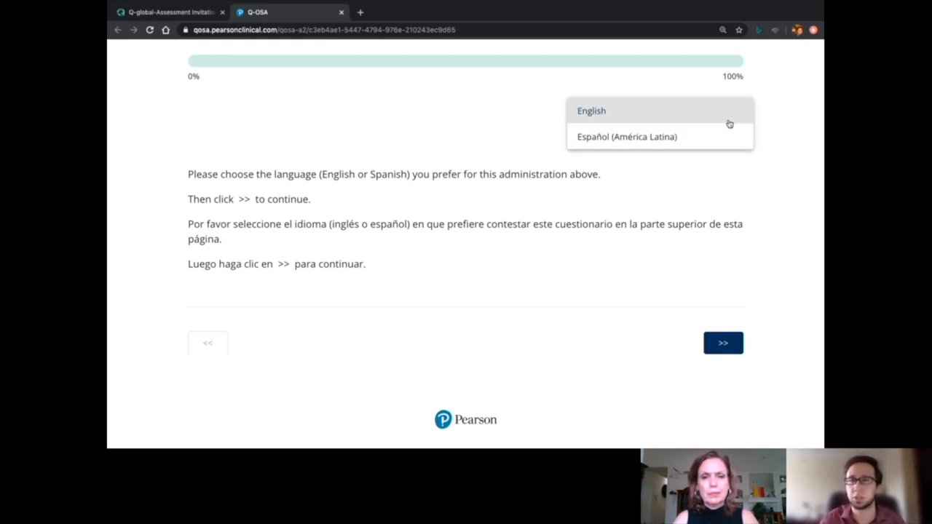
left_click(591, 110)
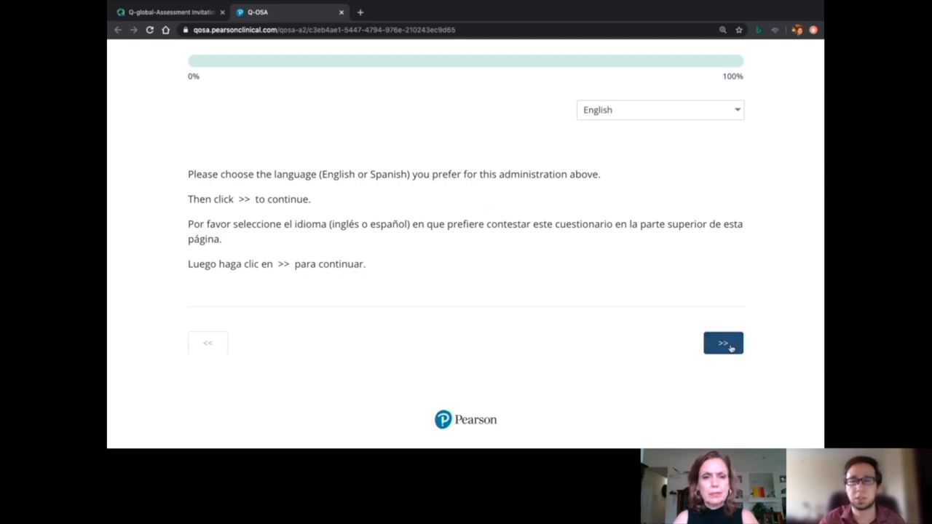
left_click(722, 344)
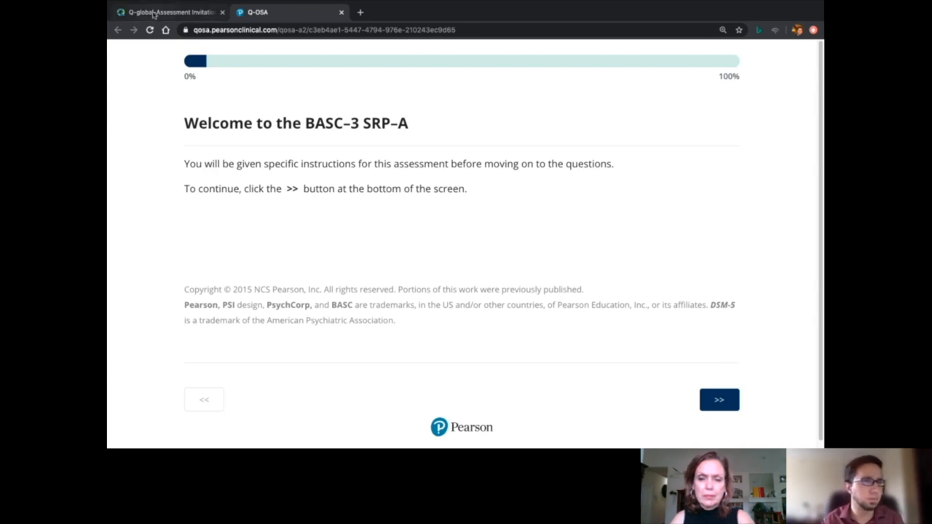
Return to the Q-global Examinee list from the invitation page.
left_click(172, 11)
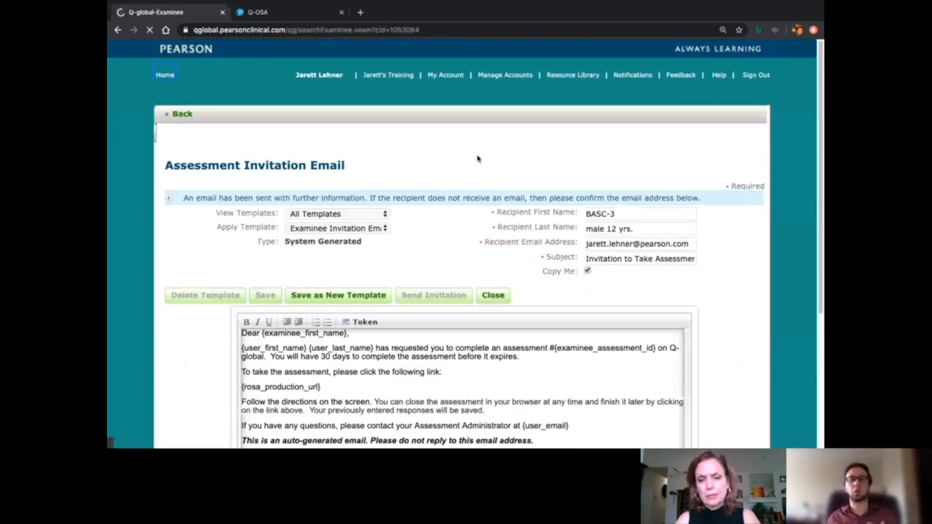
left_click(492, 294)
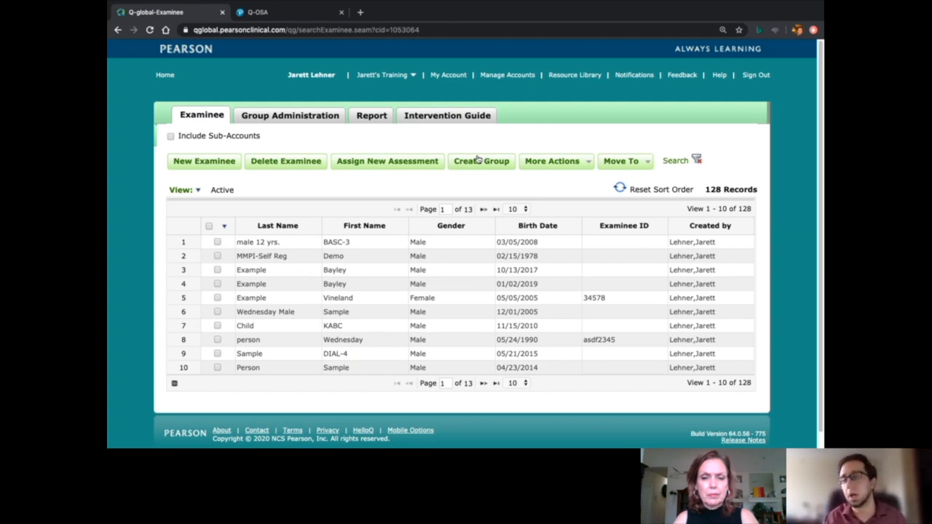
mouse_move(574, 81)
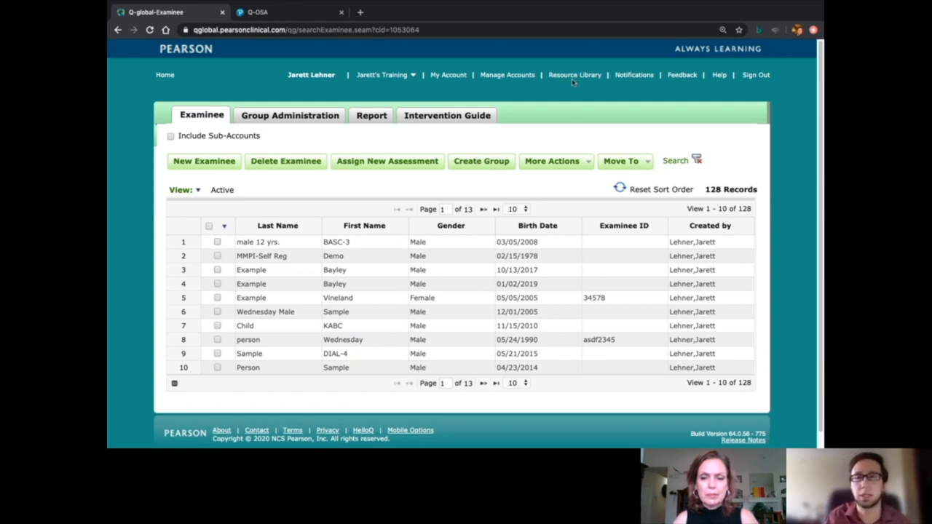
mouse_move(573, 74)
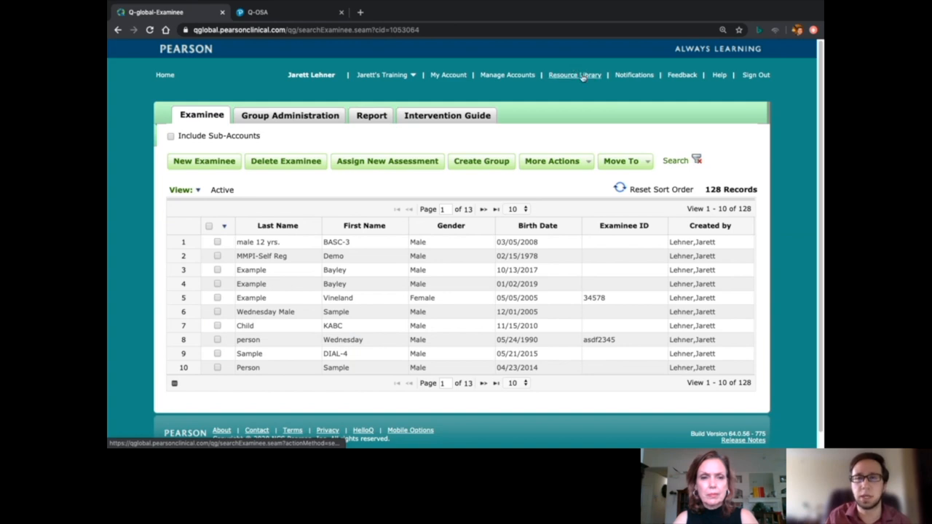
In the Resource Library, expand the BASC-3 General and Restricted resources.
left_click(573, 76)
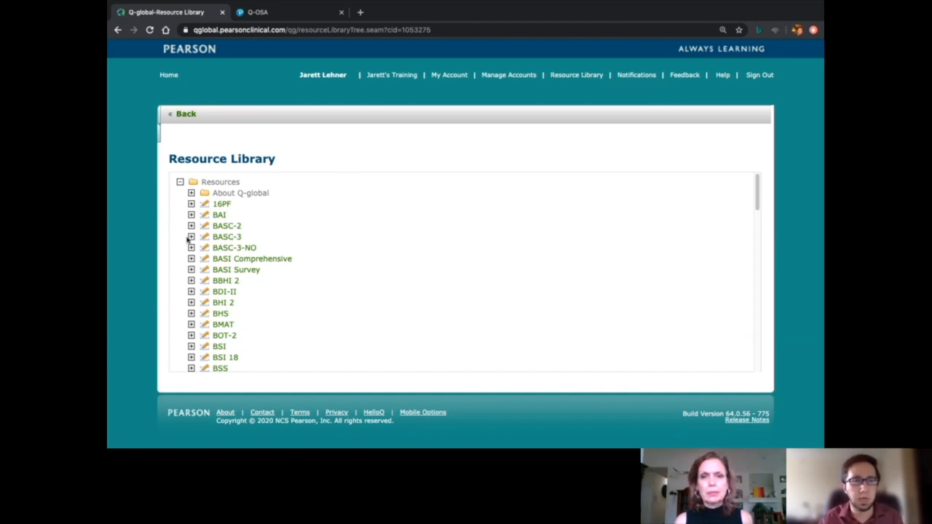
left_click(191, 235)
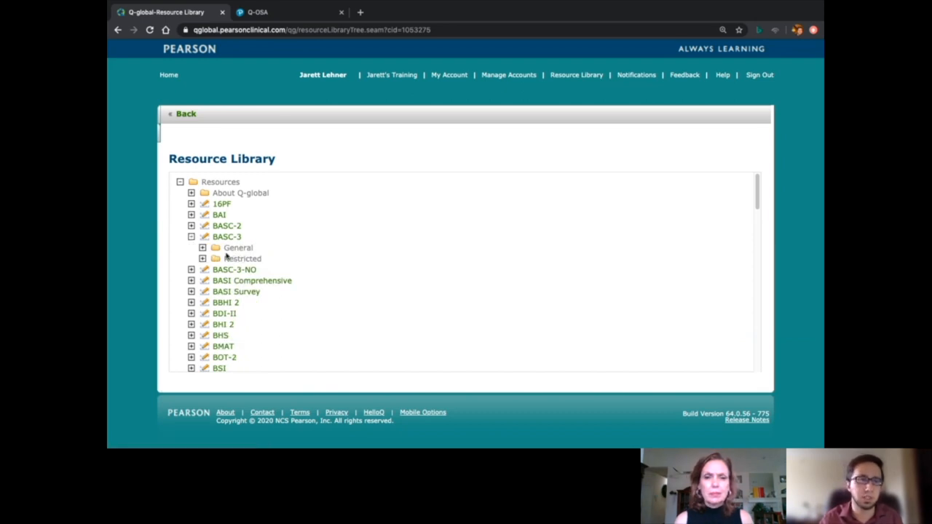
left_click(203, 248)
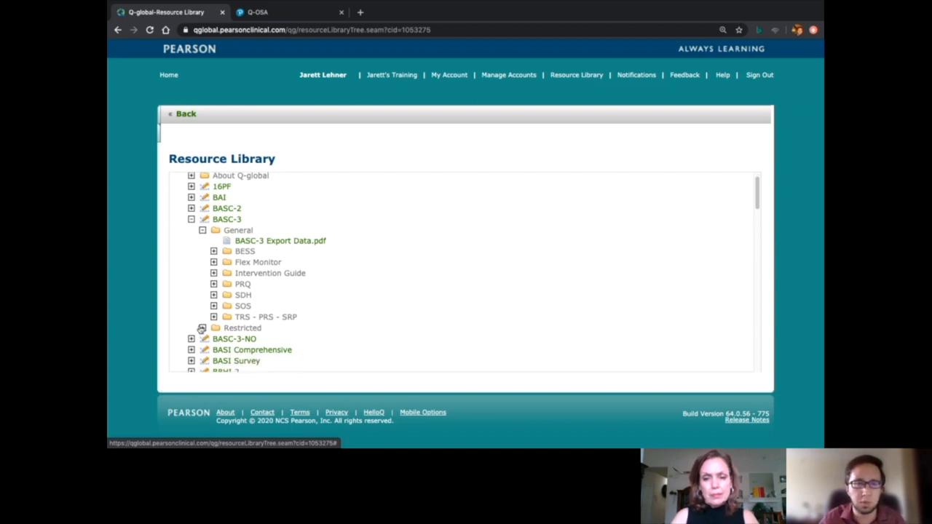
left_click(203, 328)
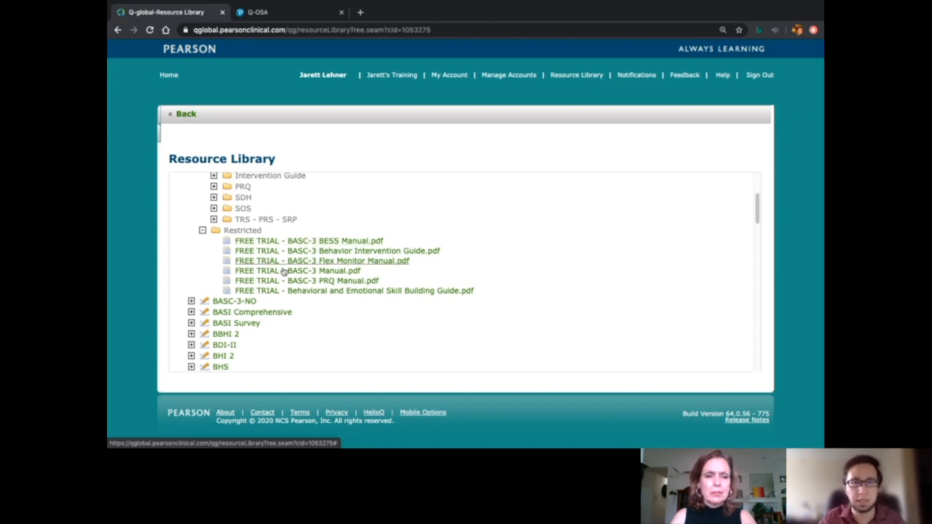
Open 'FREE TRIAL - BASC-3 Manual.pdf' and go to its Quick Links page.
left_click(320, 261)
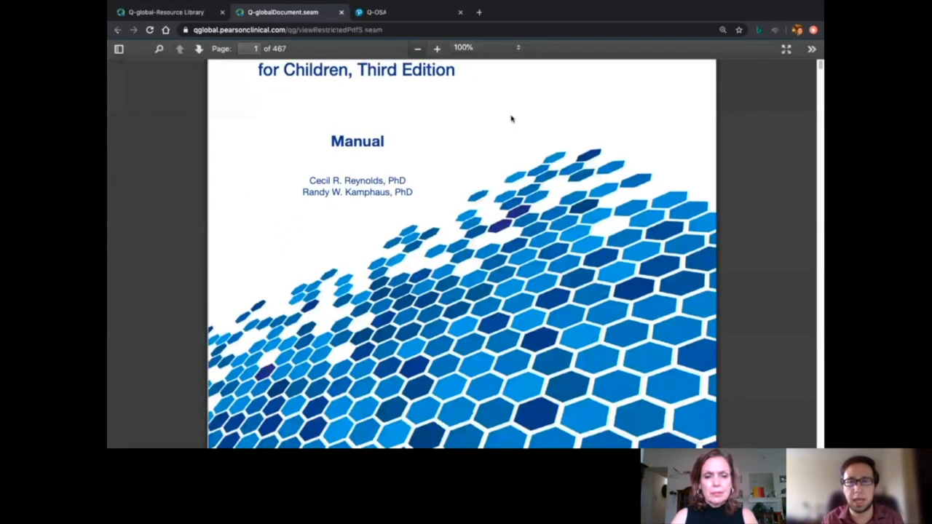
left_click(198, 50)
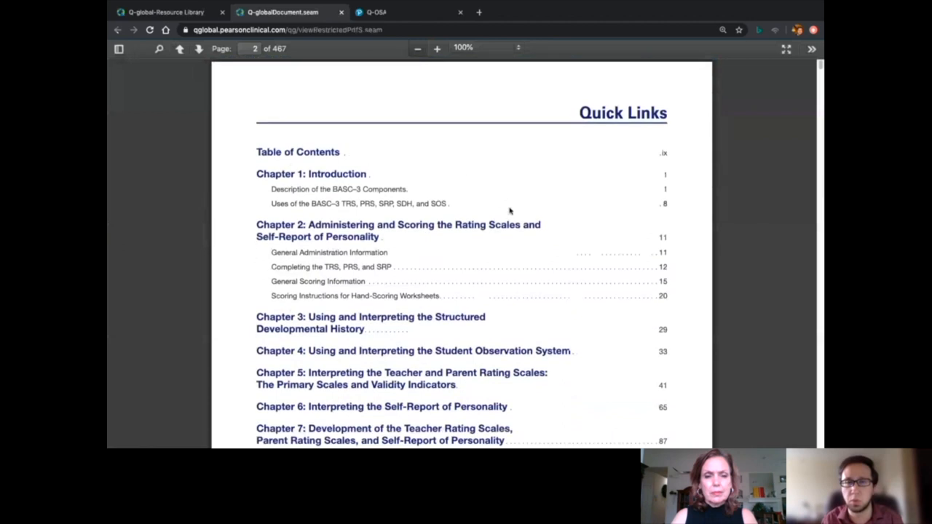
mouse_move(356, 296)
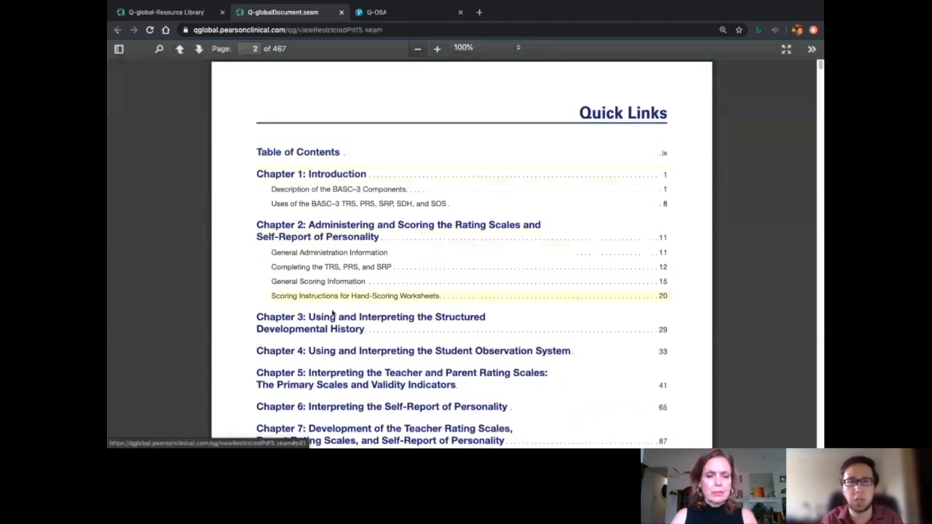